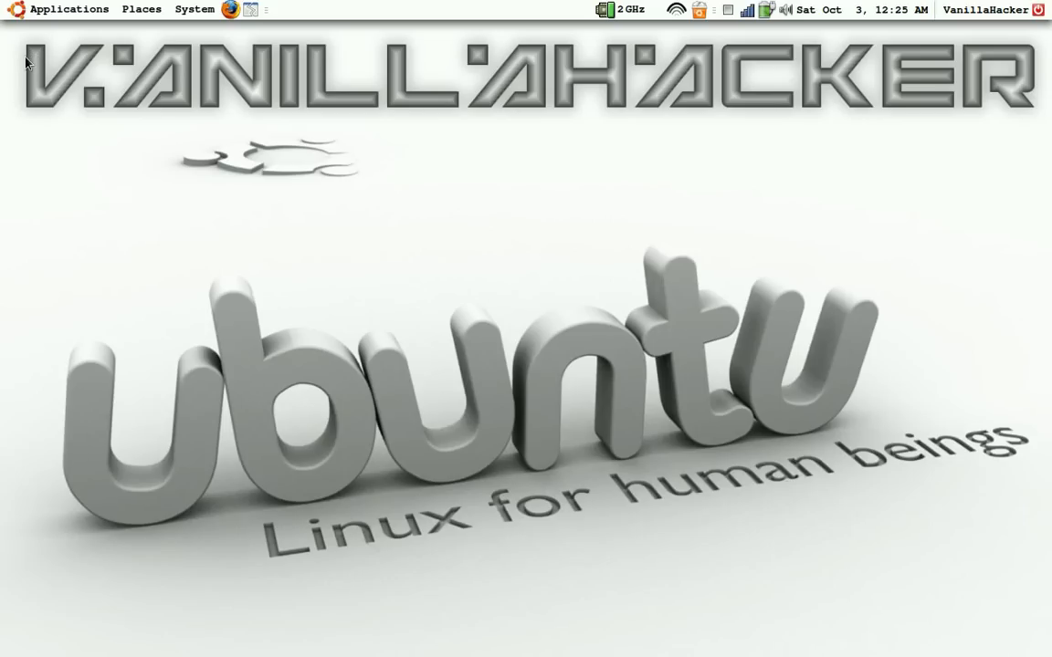
pyautogui.moveTo(27, 116)
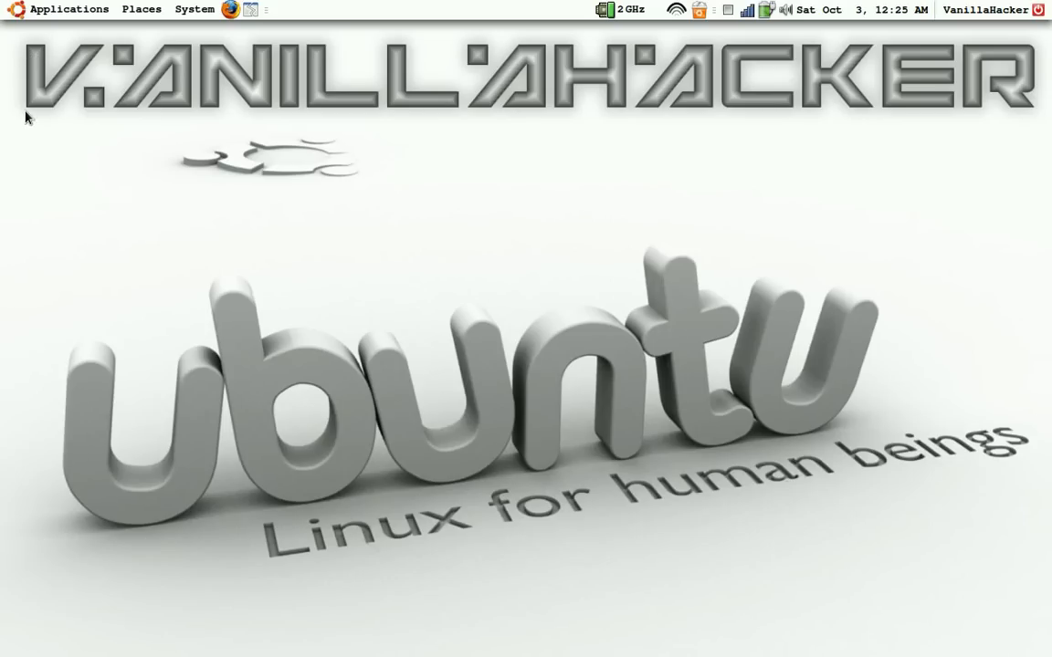
pyautogui.moveTo(70, 12)
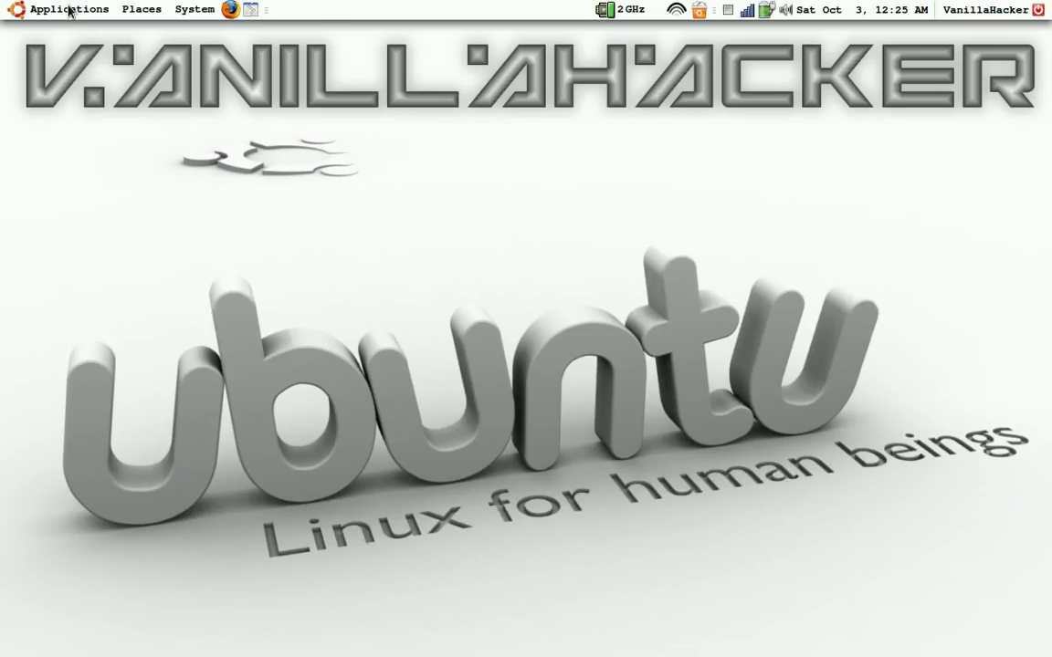
pyautogui.moveTo(134, 78)
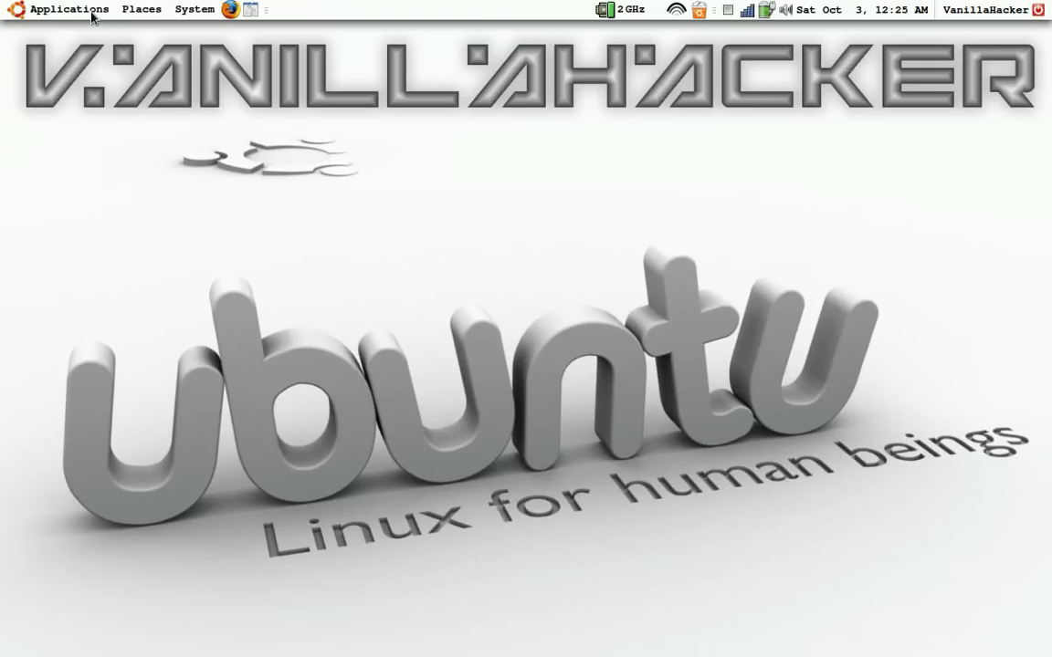
# Open the Applications menu to find the ettercap launcher
pyautogui.click(68, 9)
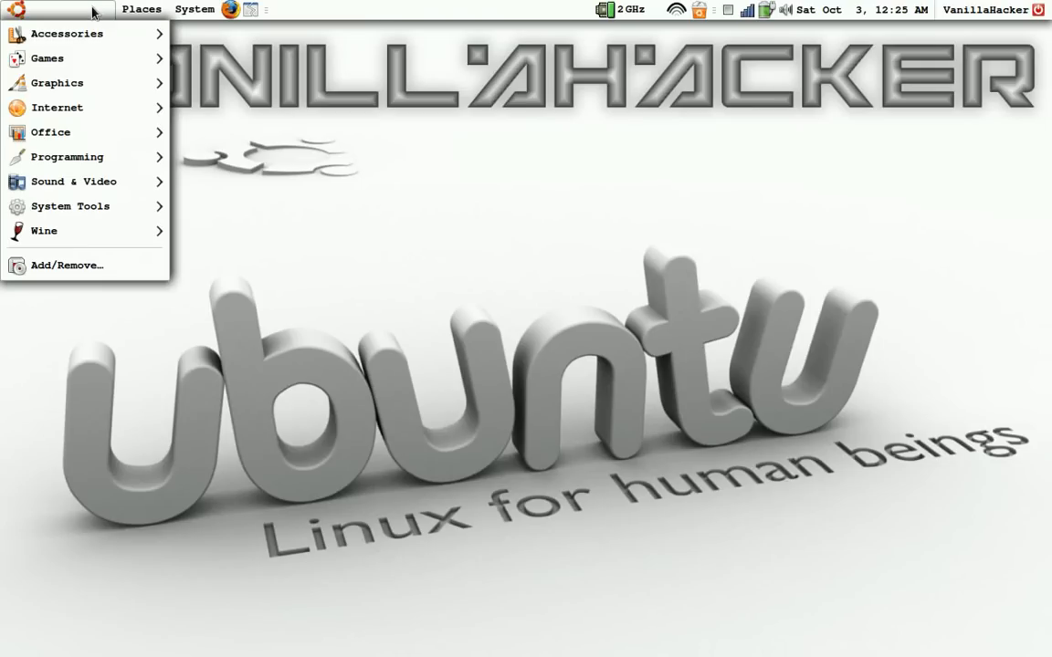
pyautogui.moveTo(57, 107)
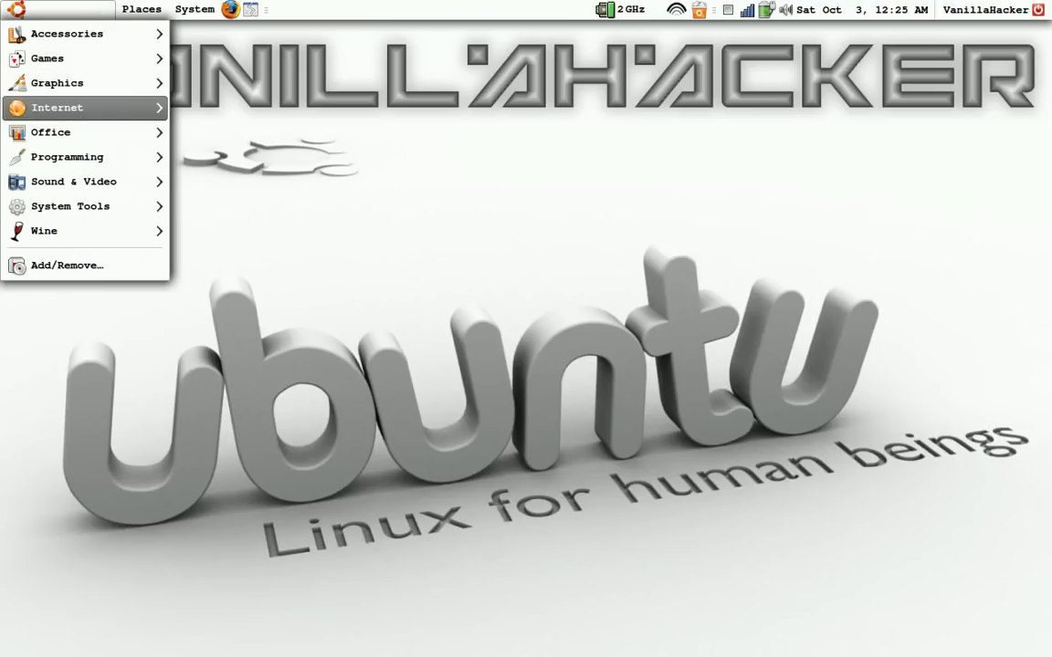
pyautogui.moveTo(74, 181)
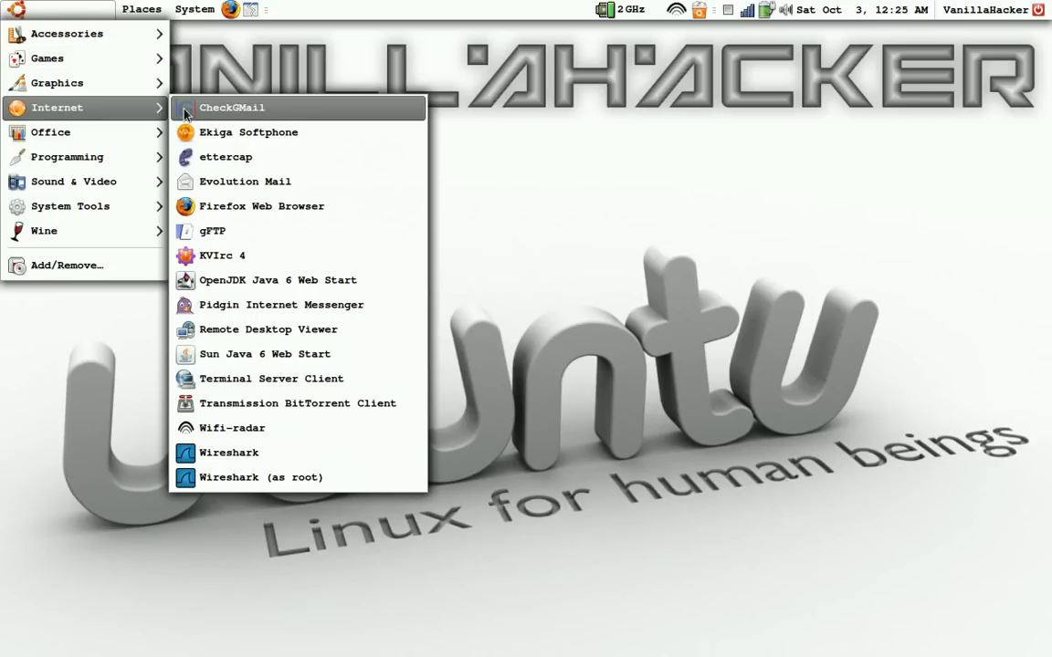
pyautogui.moveTo(233, 165)
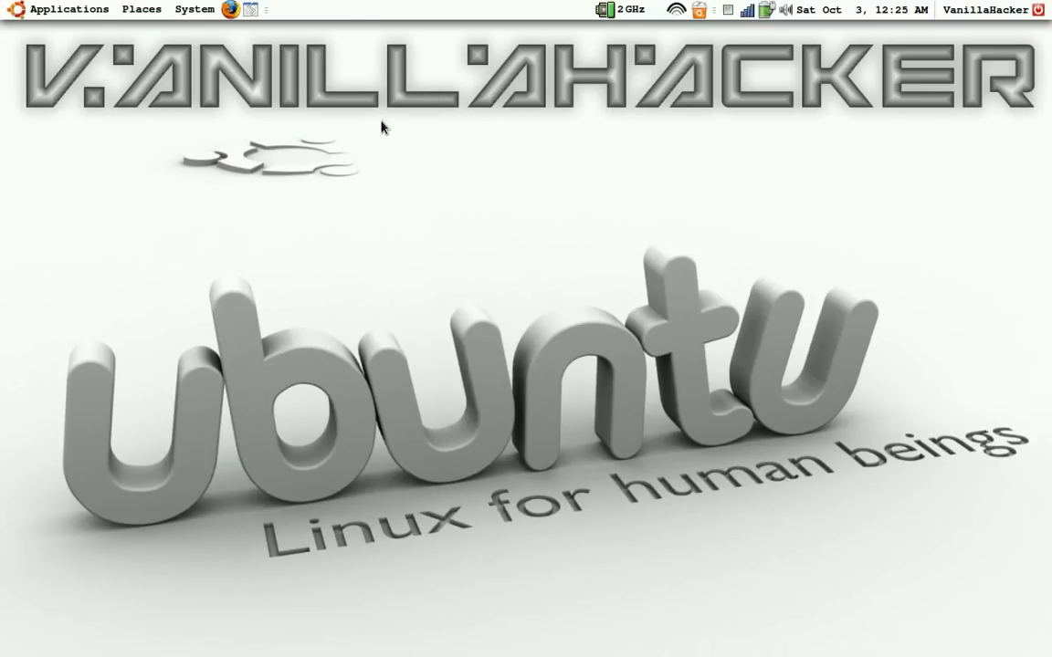
pyautogui.moveTo(355, 144)
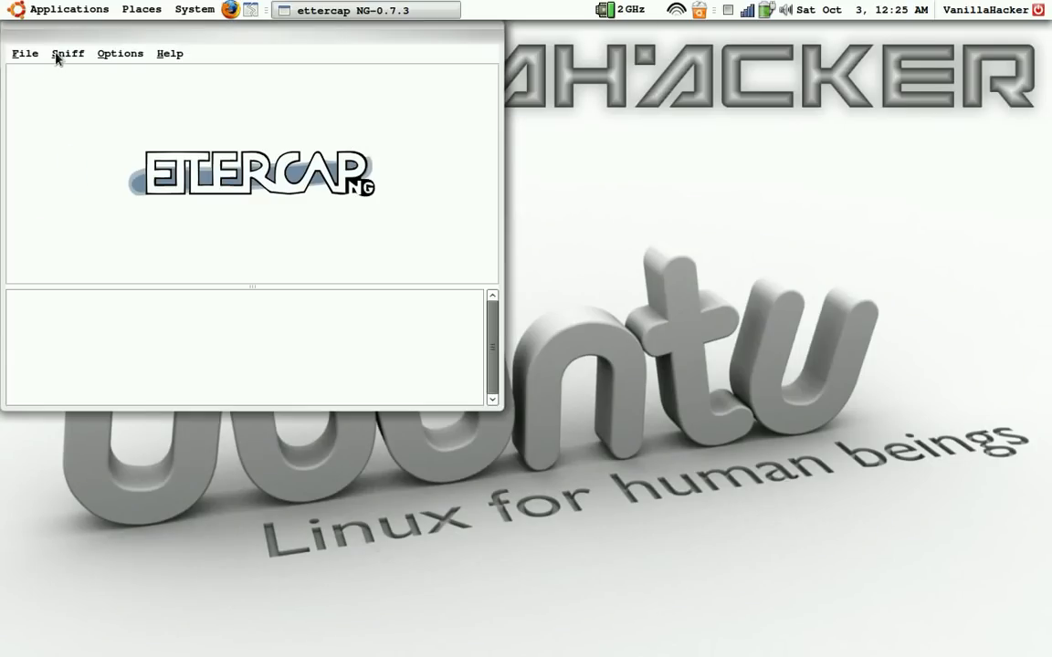
# Start unified sniffing with eth1 selected as the network interface
pyautogui.click(68, 53)
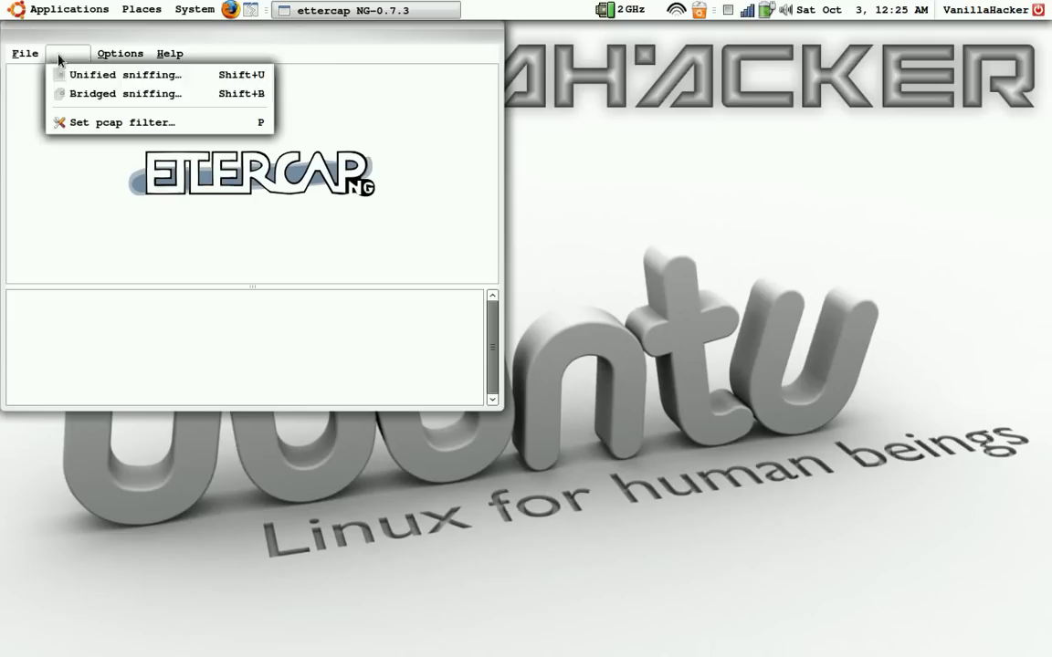
pyautogui.moveTo(124, 74)
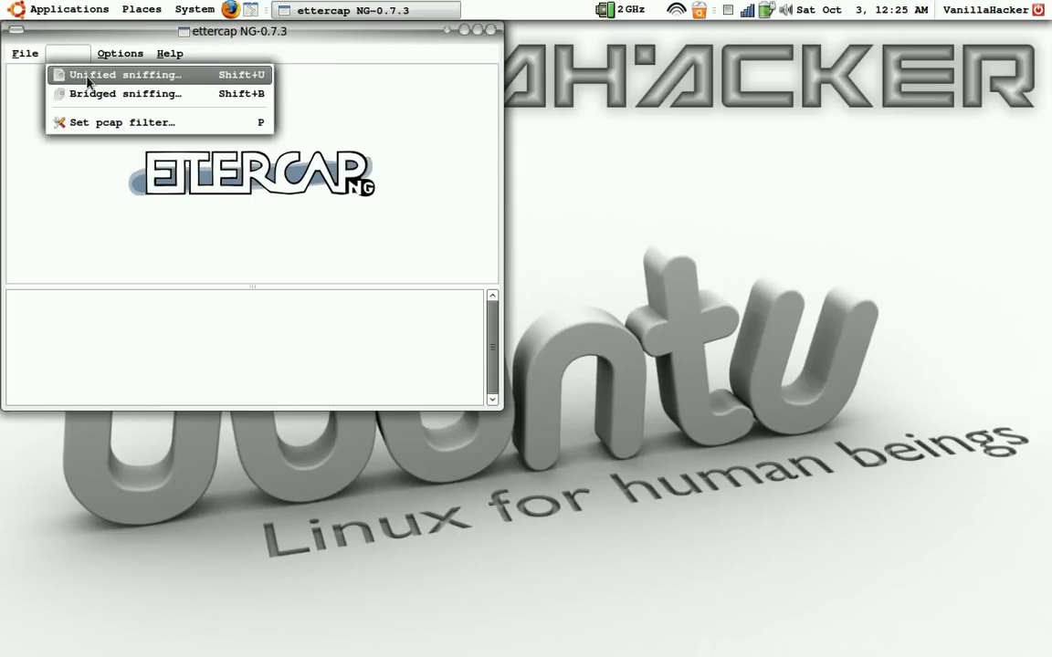
pyautogui.click(129, 74)
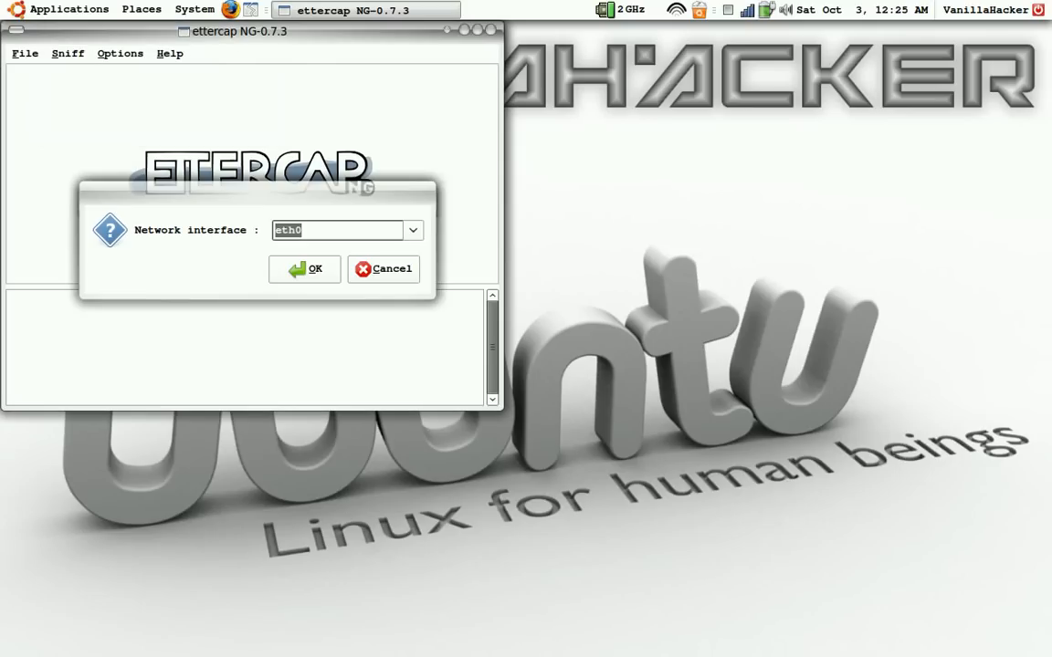
pyautogui.click(413, 230)
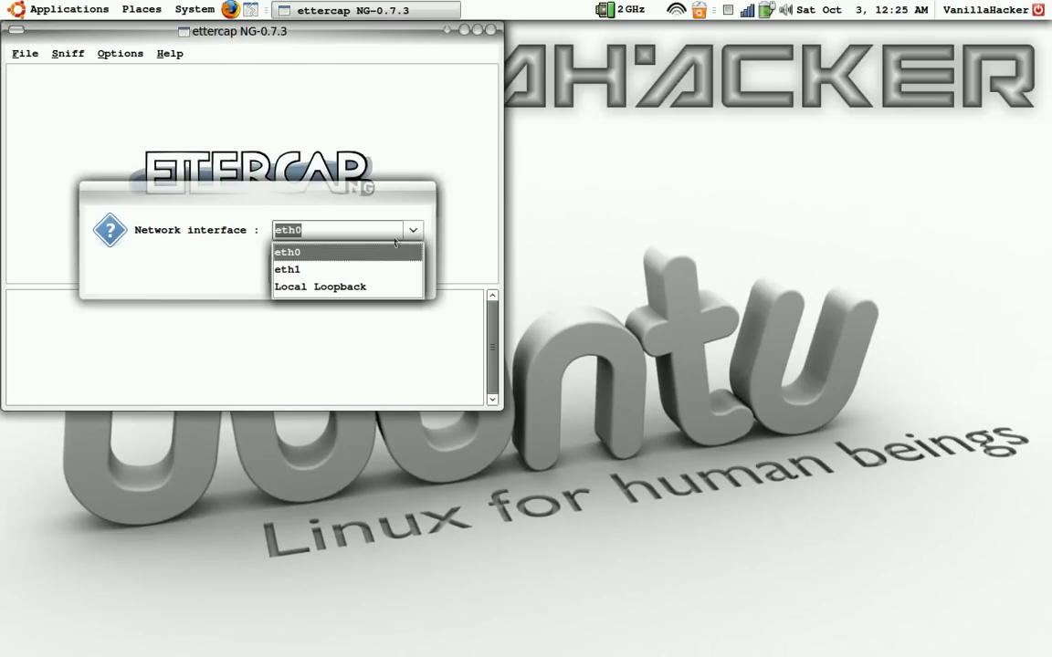
pyautogui.click(286, 269)
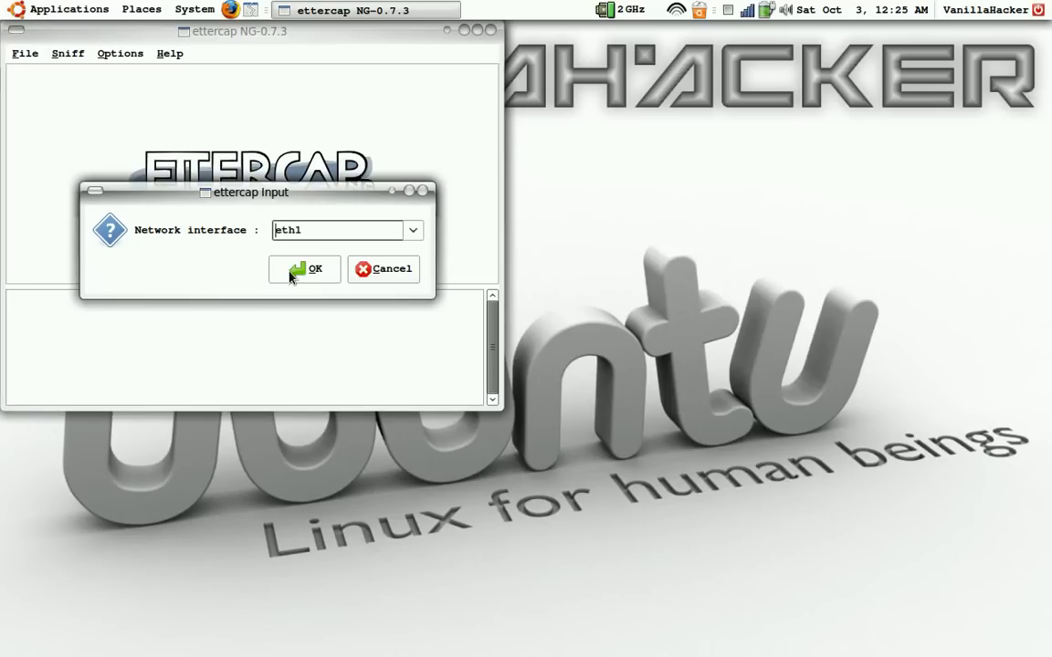
pyautogui.click(314, 269)
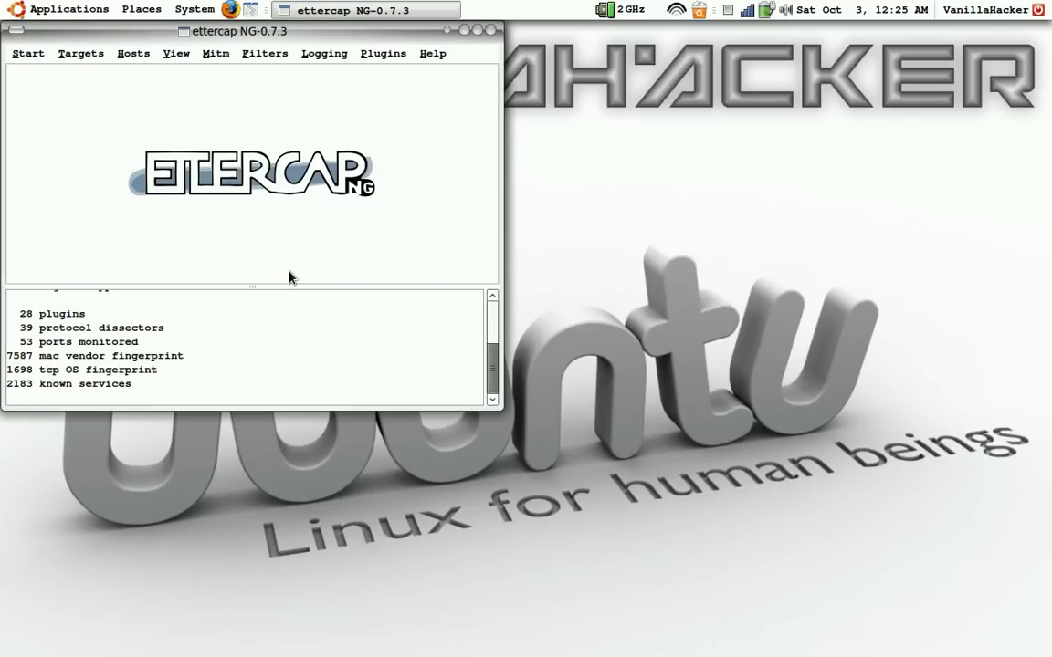
# Scan for hosts, then open the Hosts list showing five IP/MAC entries
pyautogui.click(133, 53)
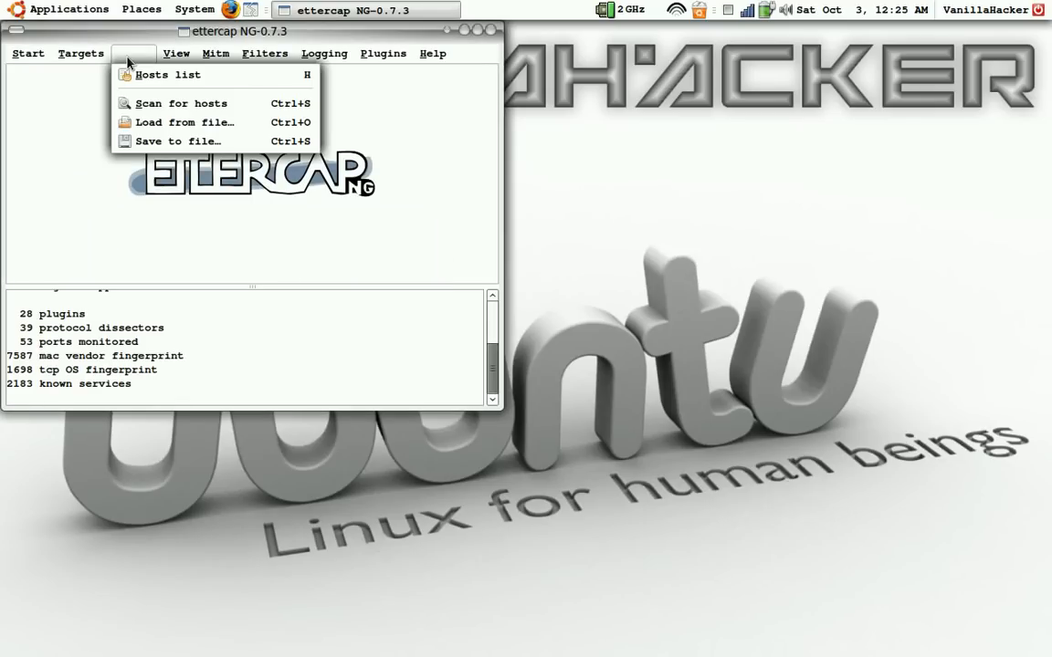
pyautogui.click(182, 102)
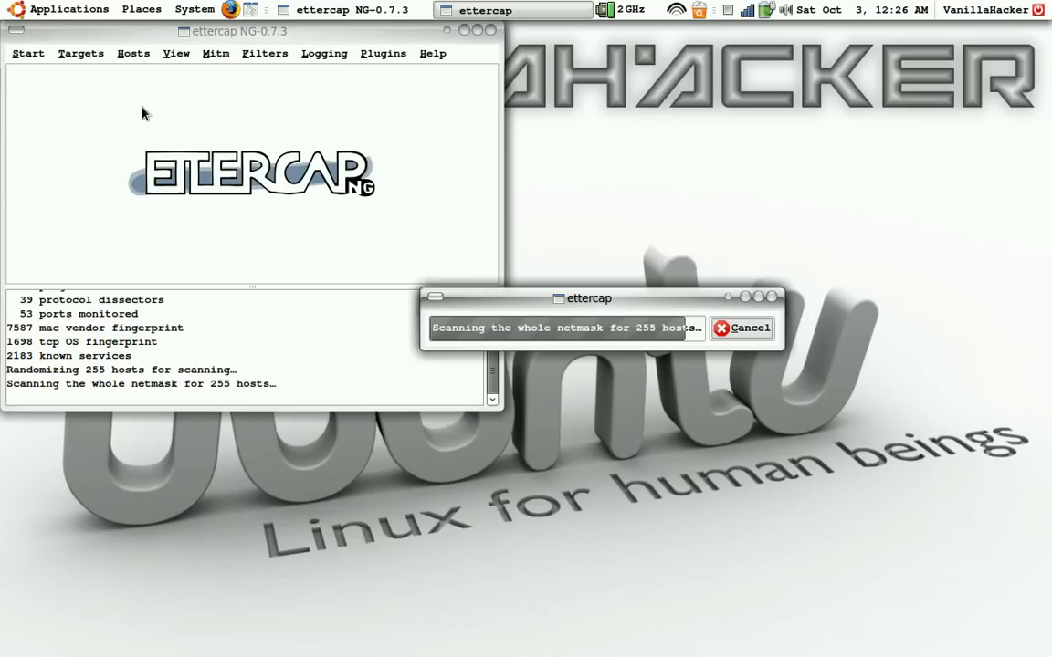
pyautogui.click(740, 328)
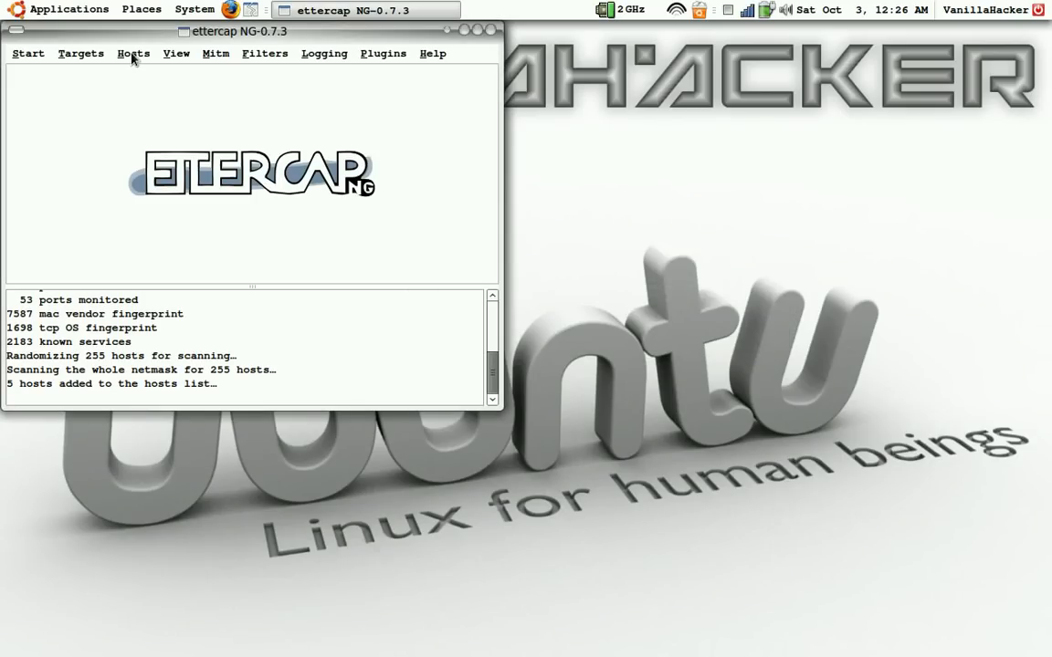
pyautogui.click(133, 53)
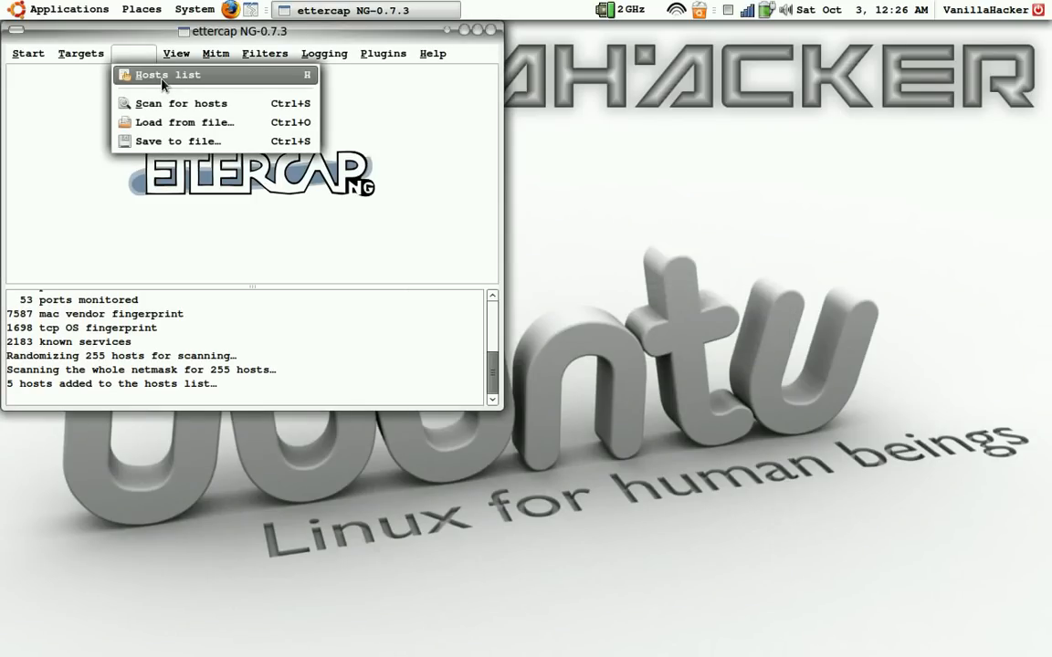
pyautogui.click(166, 75)
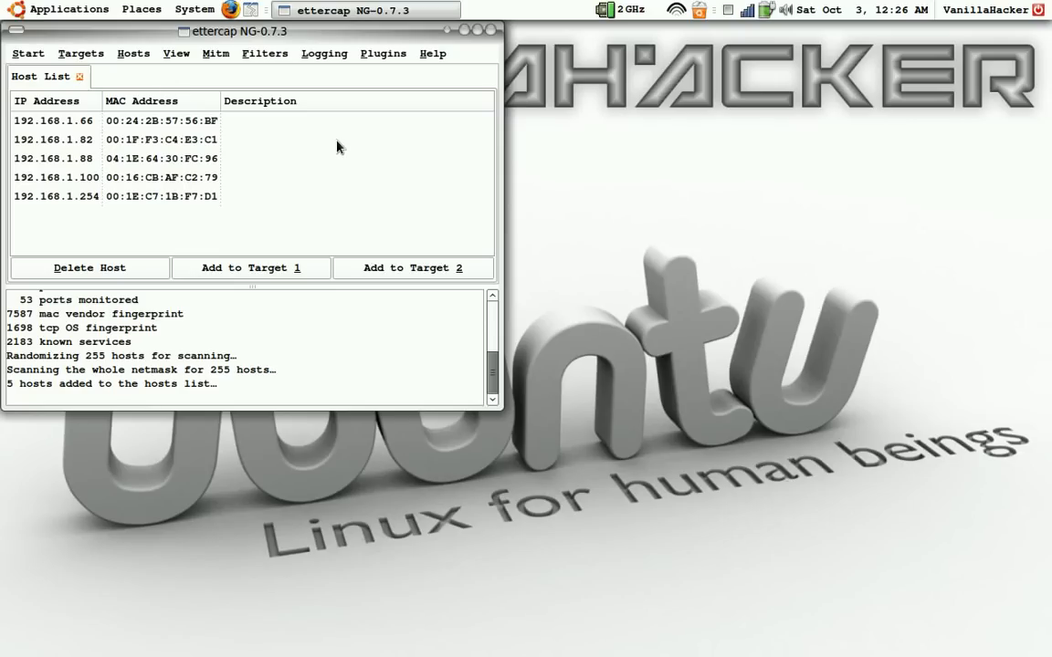
pyautogui.moveTo(211, 149)
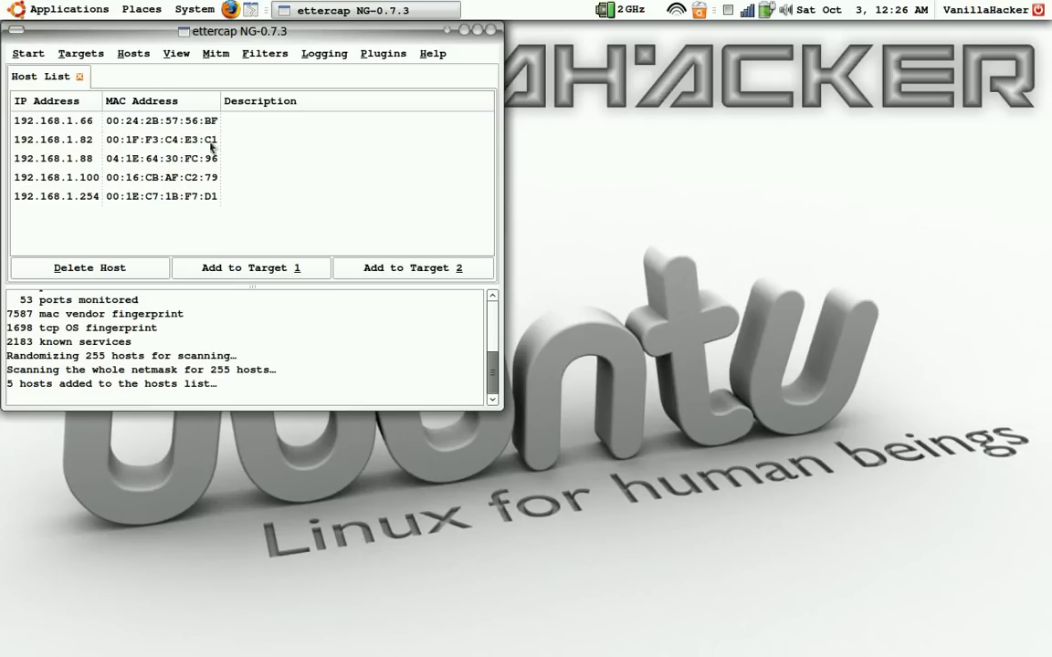
pyautogui.moveTo(57, 185)
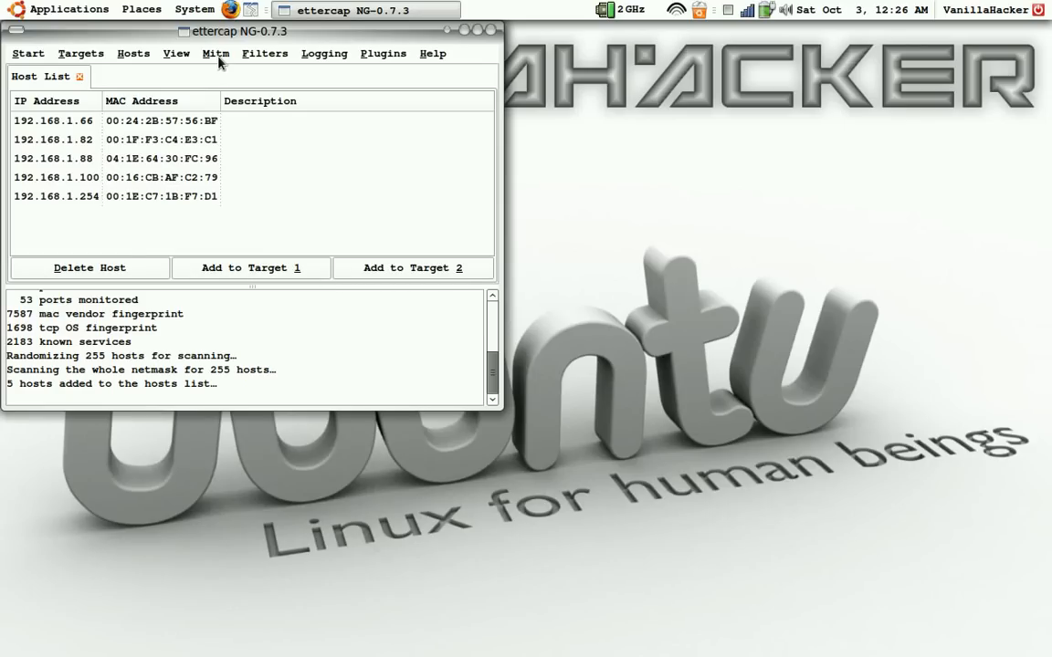
# Launch ARP poisoning with 'Sniff remote connections' enabled and start sniffing
pyautogui.click(216, 53)
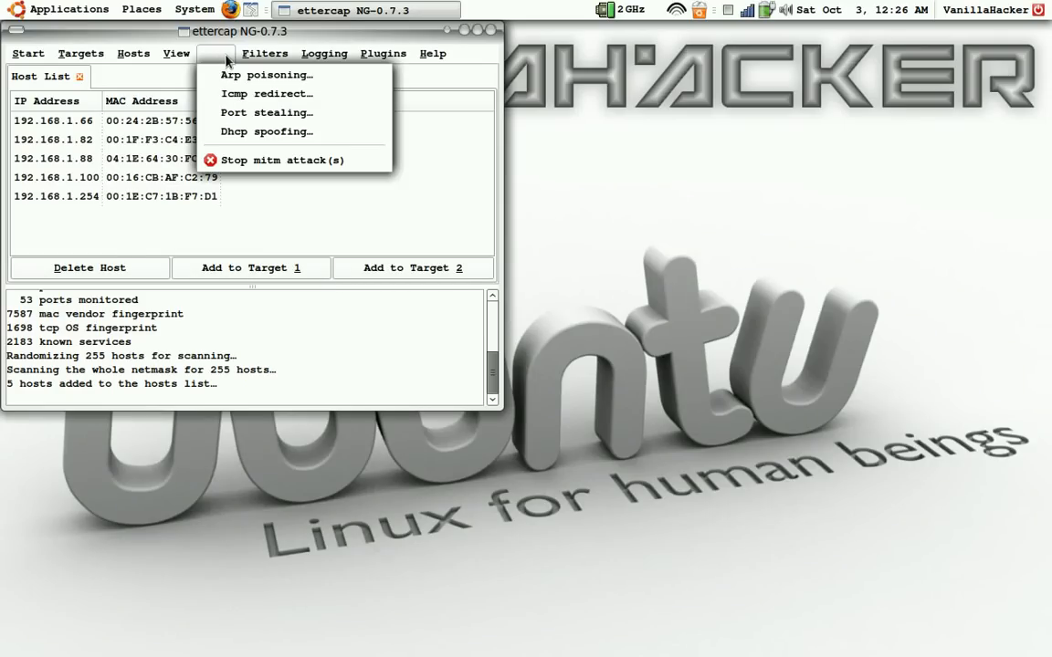
pyautogui.click(265, 74)
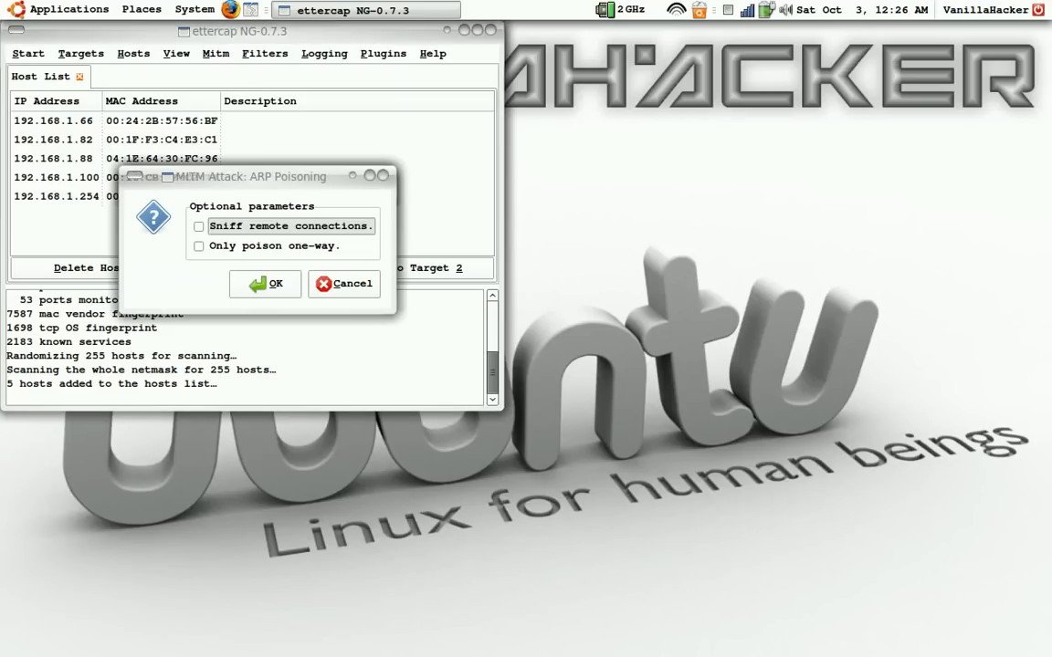
pyautogui.click(199, 225)
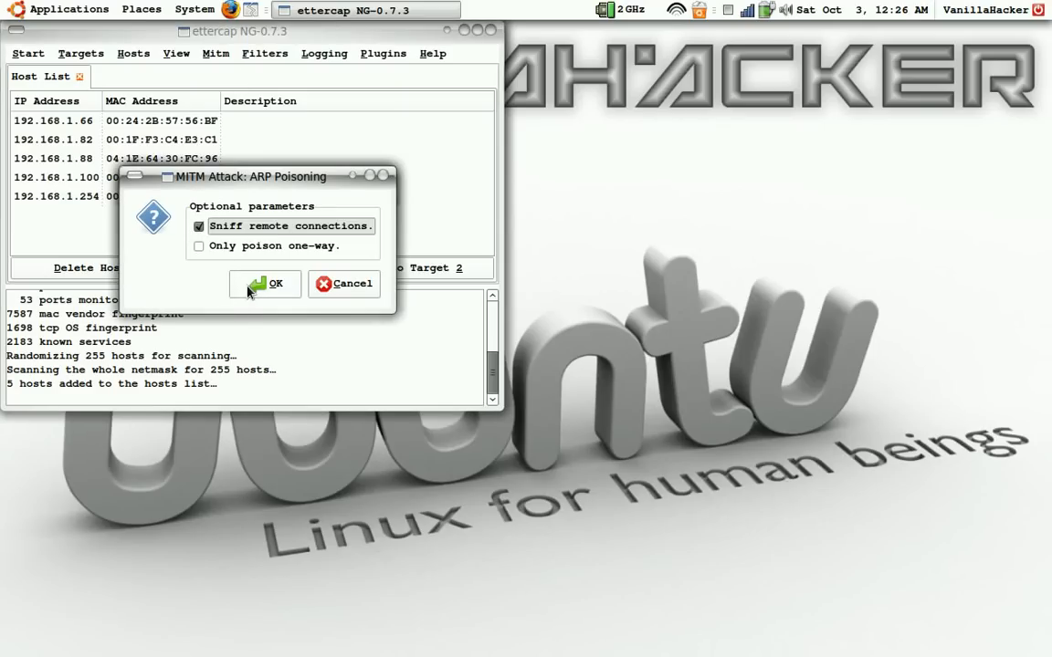
pyautogui.click(264, 284)
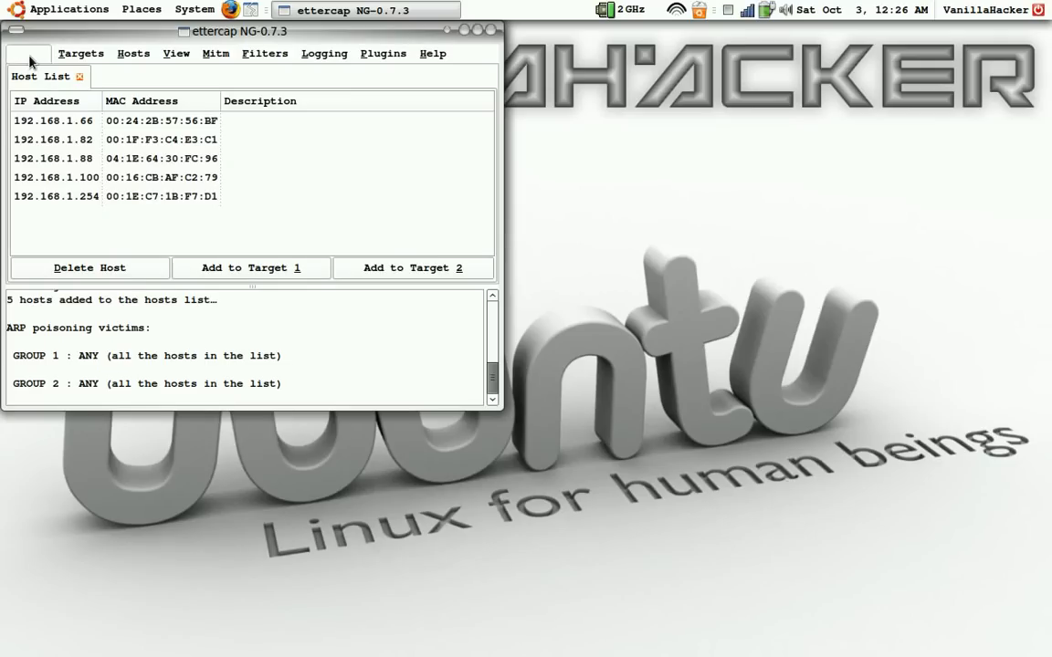
pyautogui.click(27, 53)
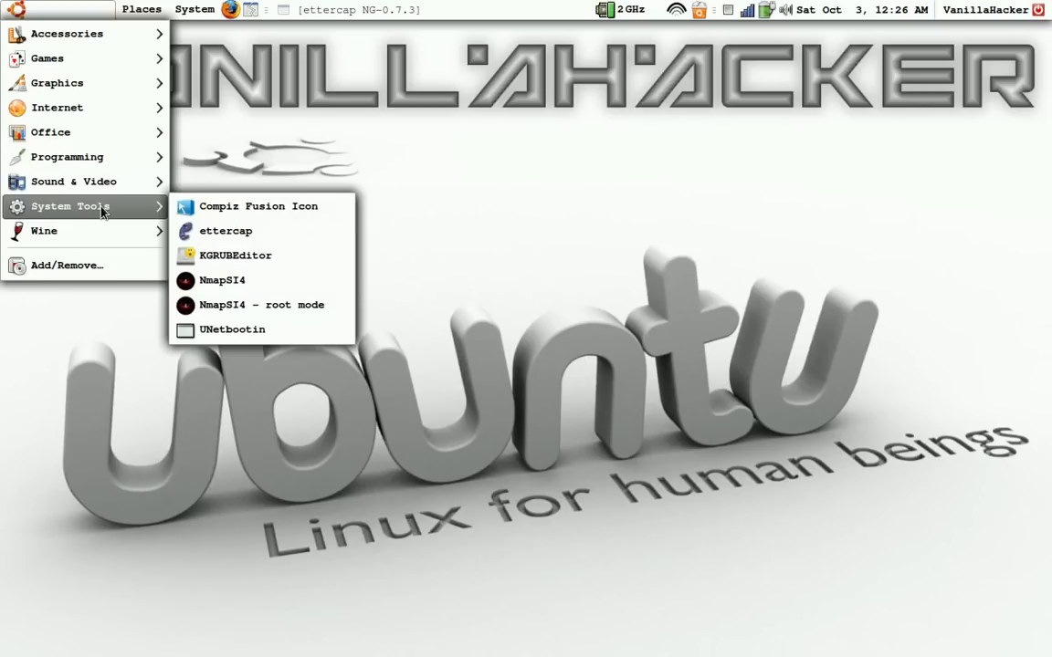
pyautogui.moveTo(57, 107)
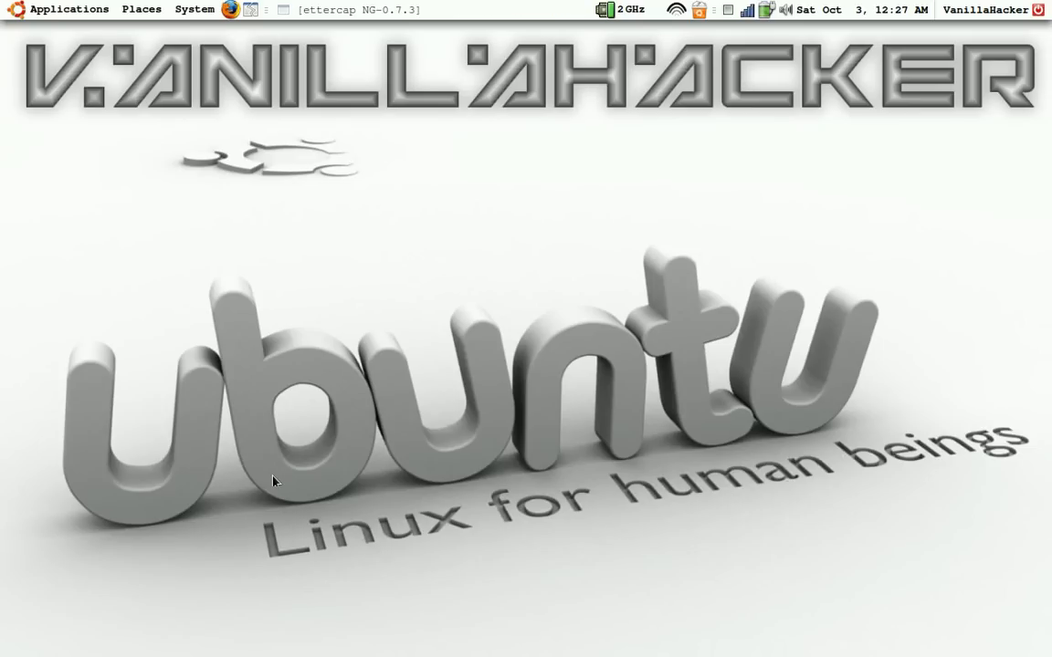
pyautogui.moveTo(276, 463)
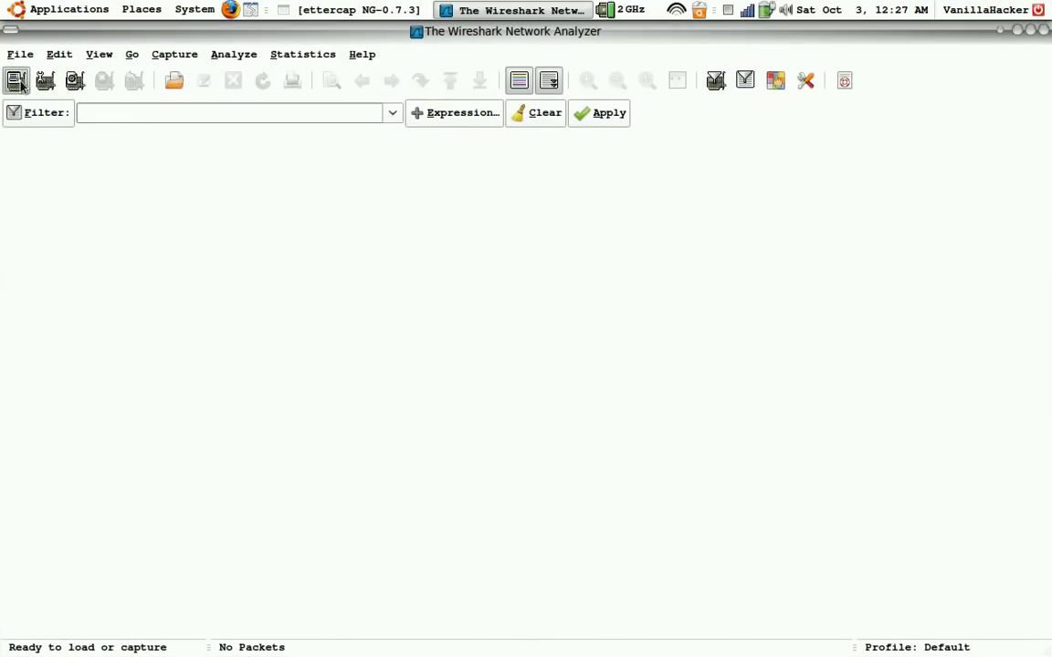
# Start a Wireshark capture on eth1 from the Interface List
pyautogui.click(16, 80)
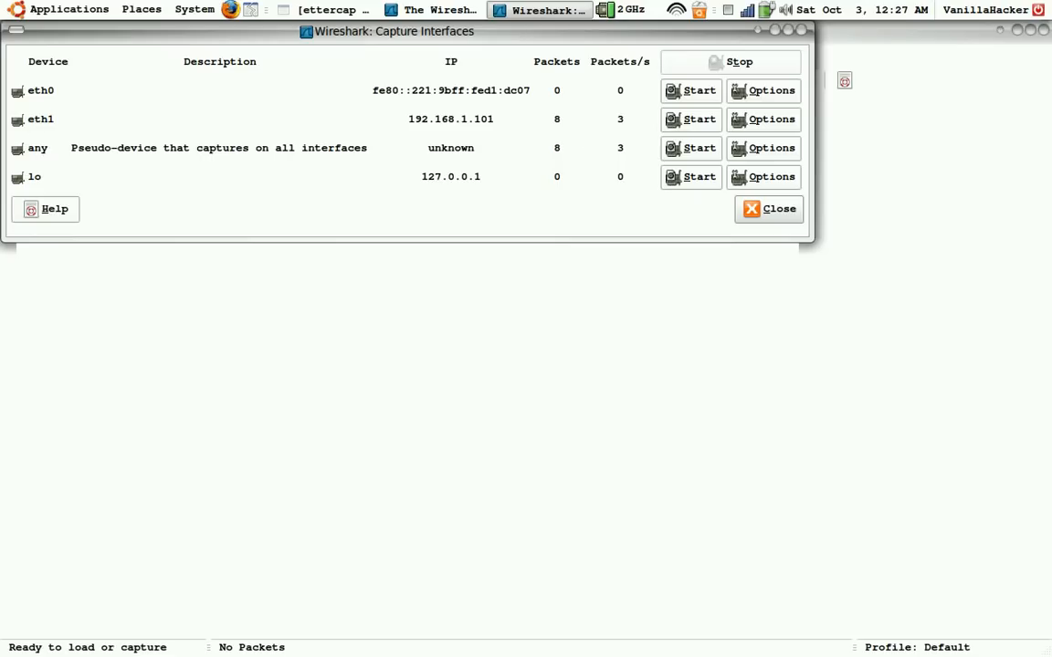
pyautogui.click(691, 118)
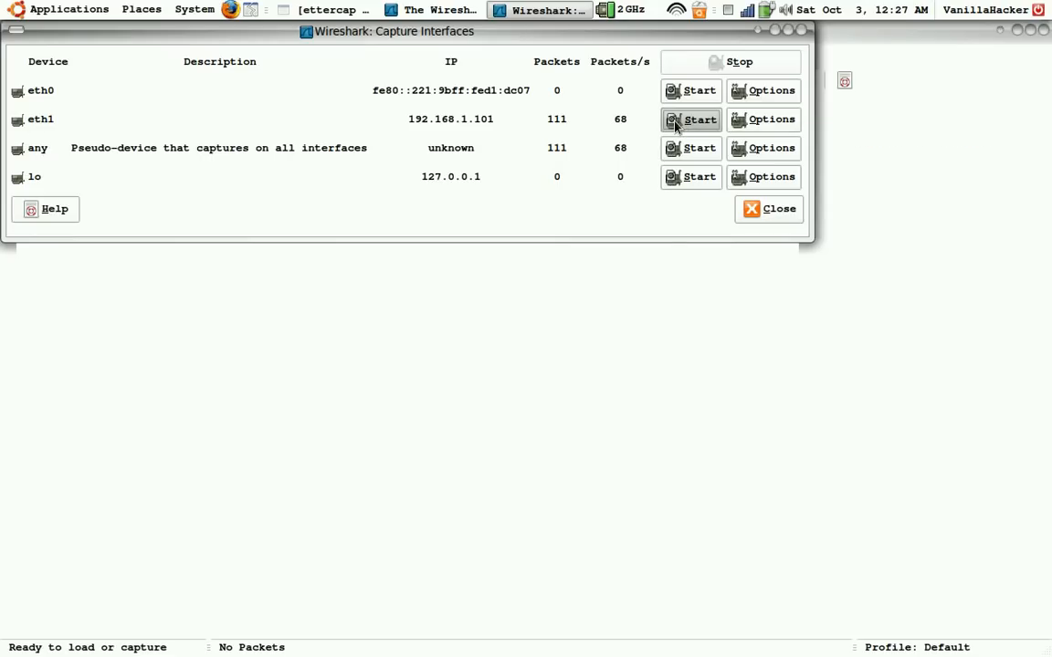
pyautogui.click(699, 119)
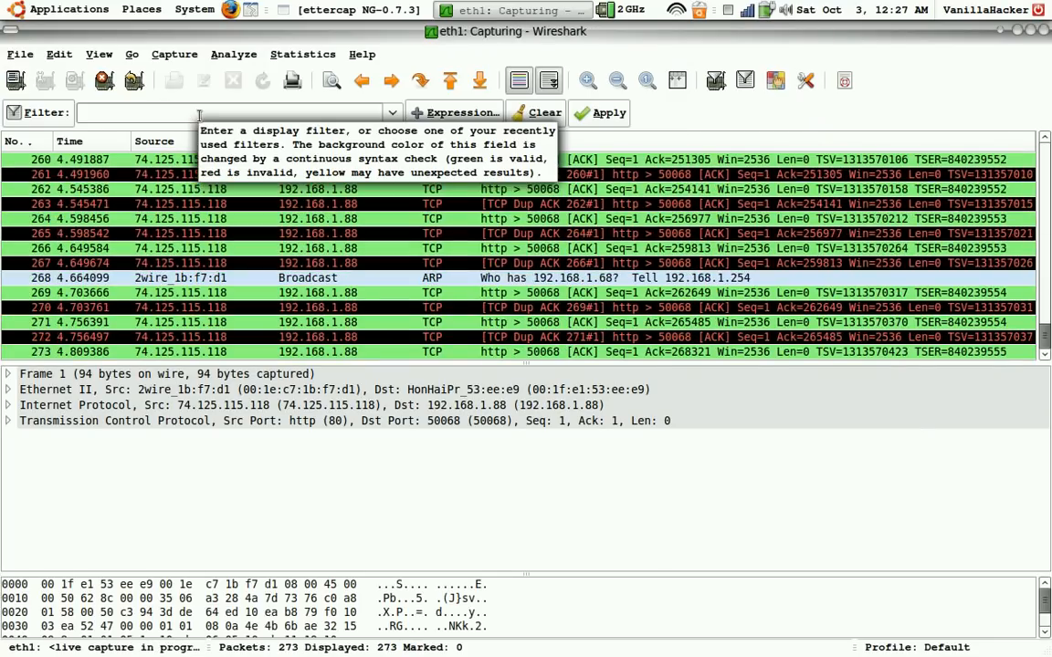
# Apply the display filter 'http' to the live eth1 capture
pyautogui.write('h')
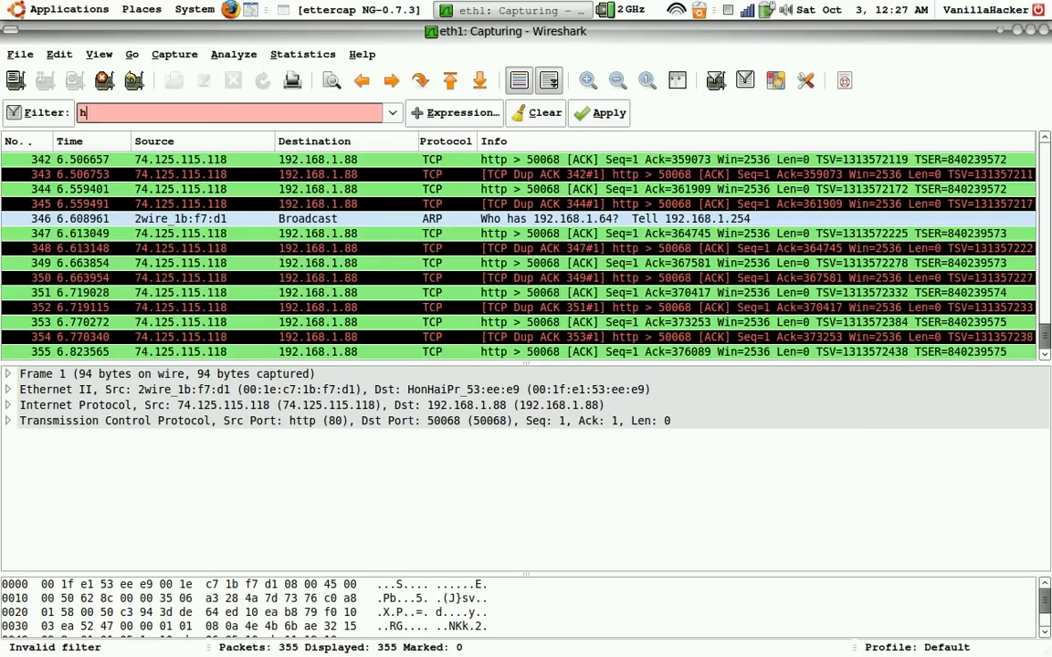
pyautogui.write('ttp')
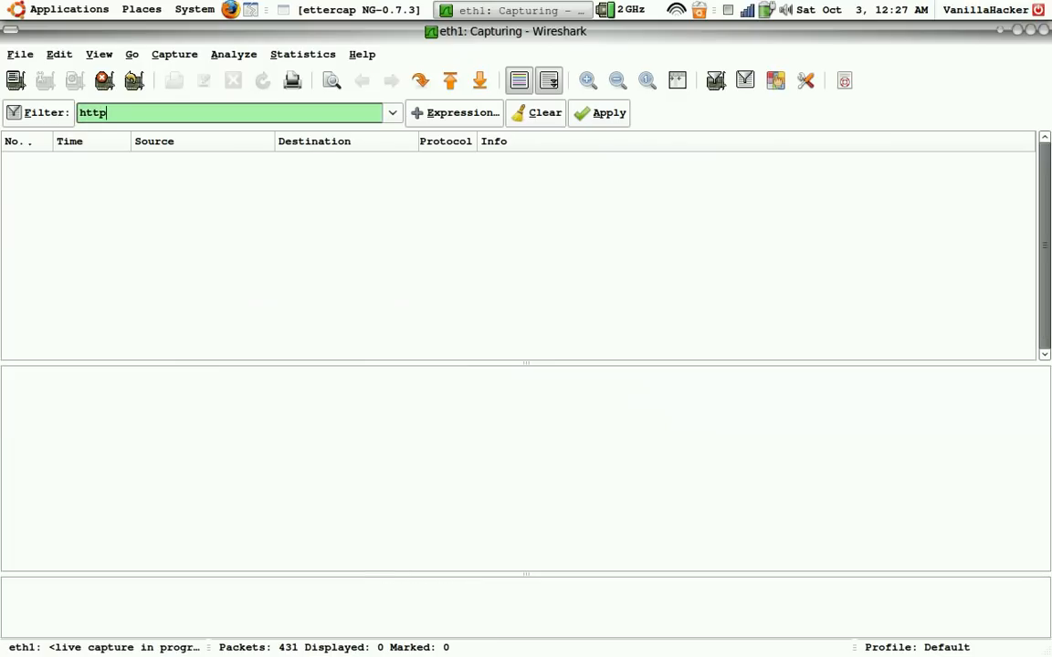
pyautogui.click(598, 112)
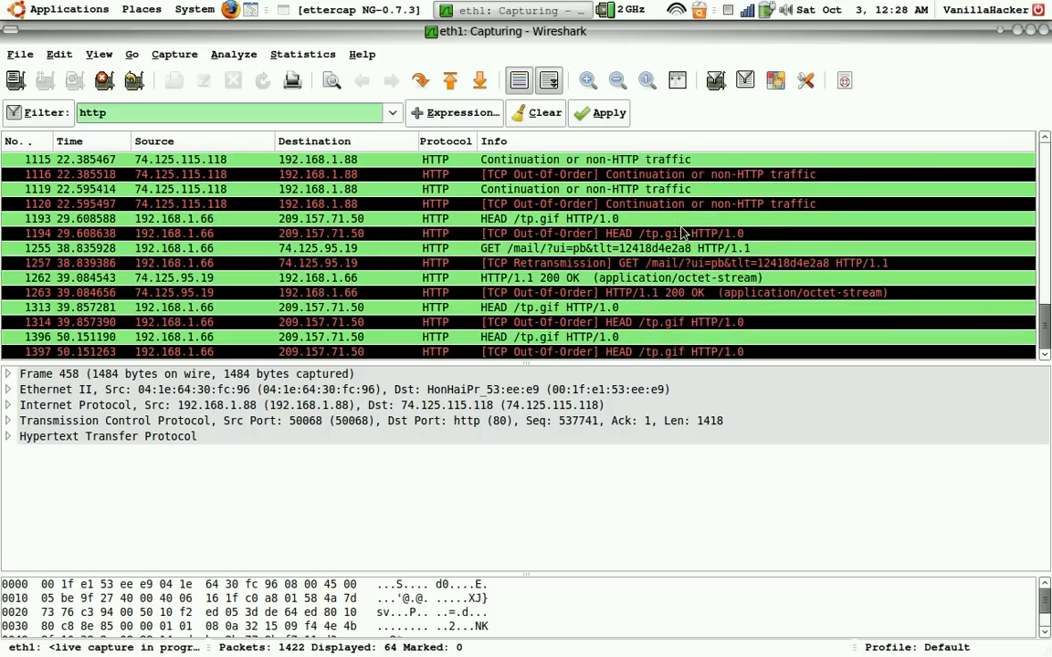
# Scroll the HTTP packet list to the POST /member.php HTTP/1.1 request
pyautogui.scroll(-3)
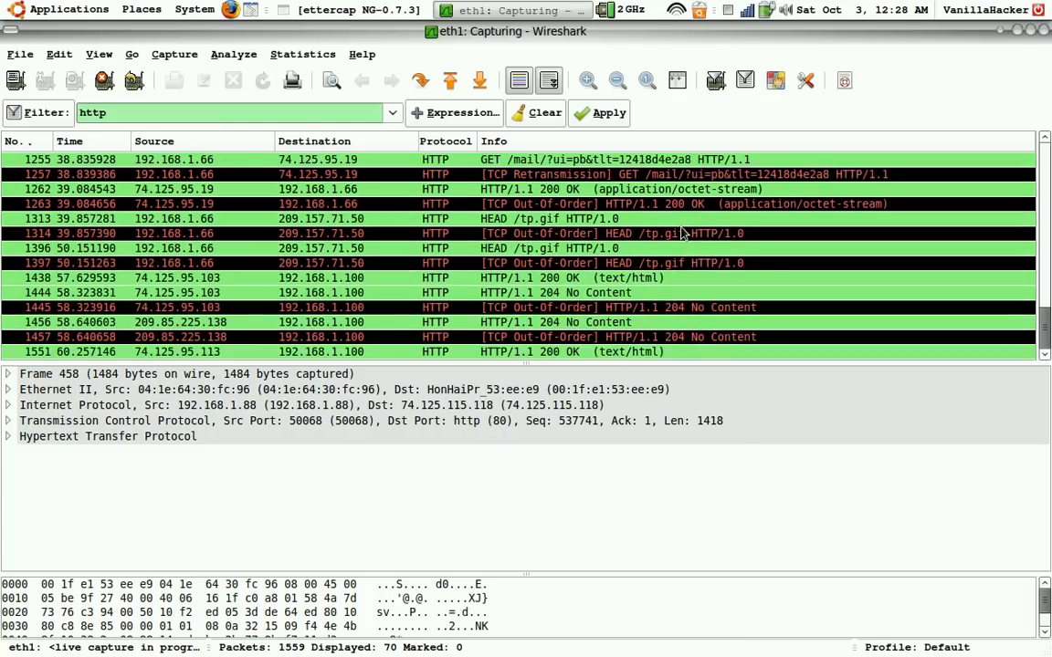
pyautogui.scroll(-3)
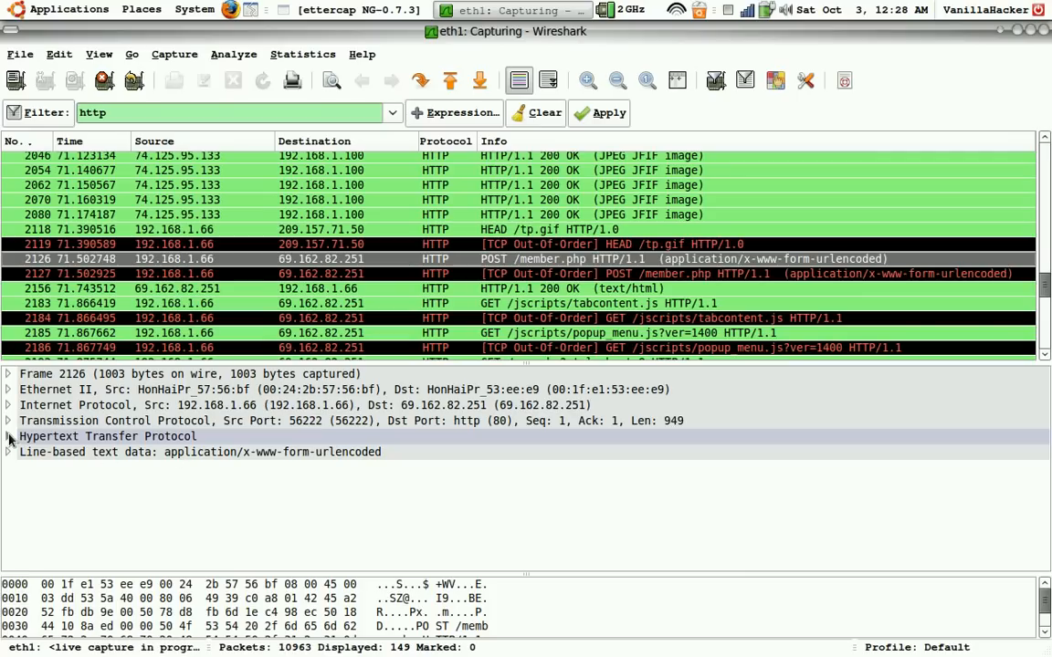
# Expand the Hypertext Transfer Protocol headers of the POST /member.php packet
pyautogui.click(9, 436)
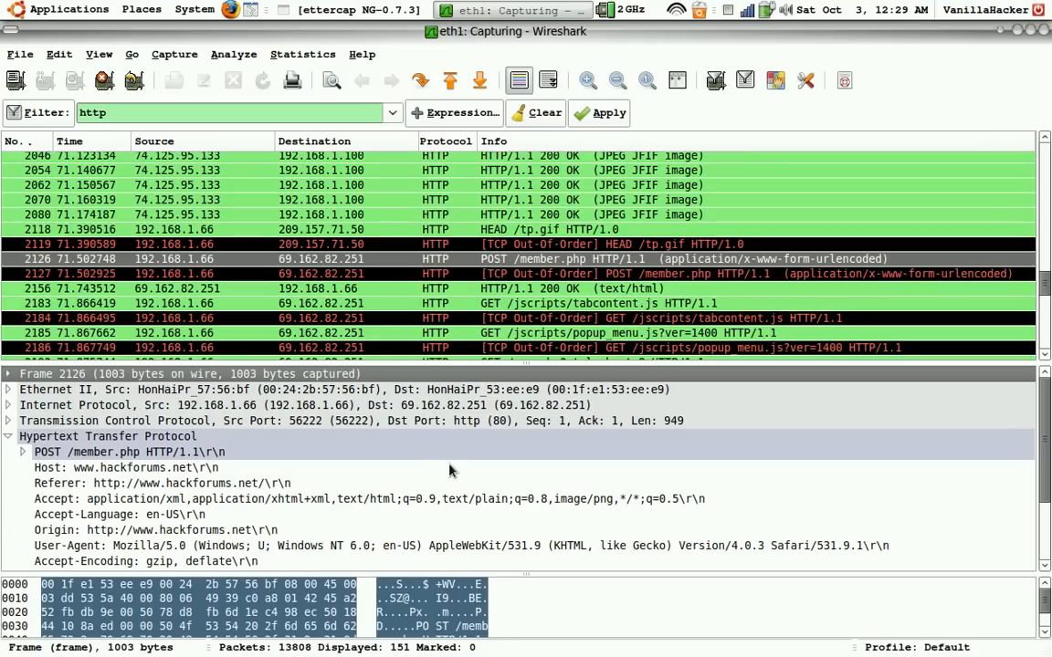
pyautogui.scroll(-3)
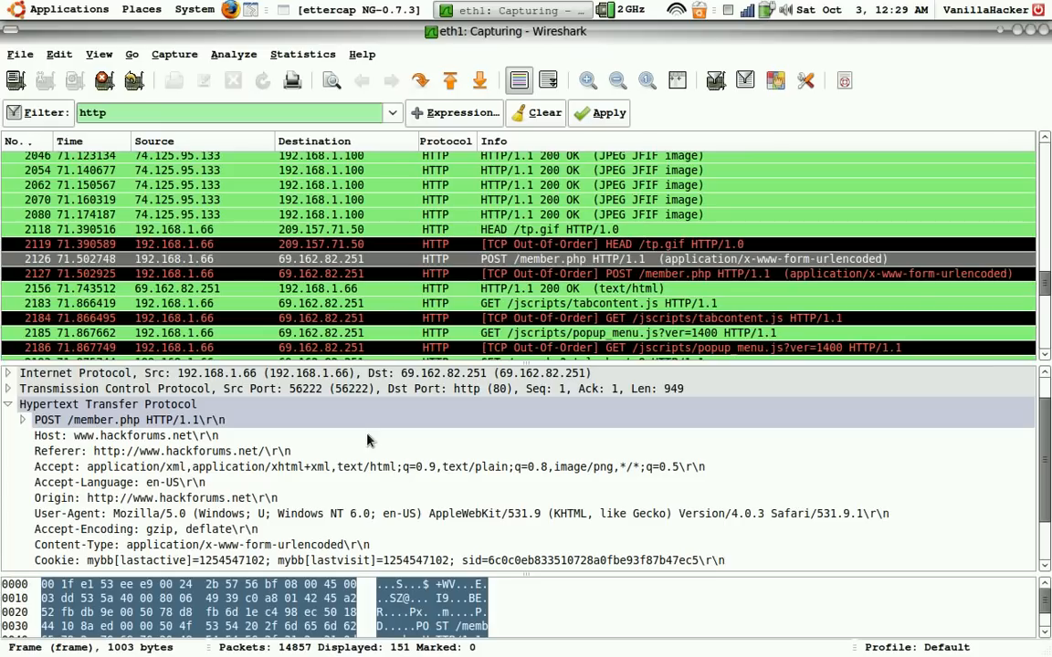
pyautogui.moveTo(381, 516)
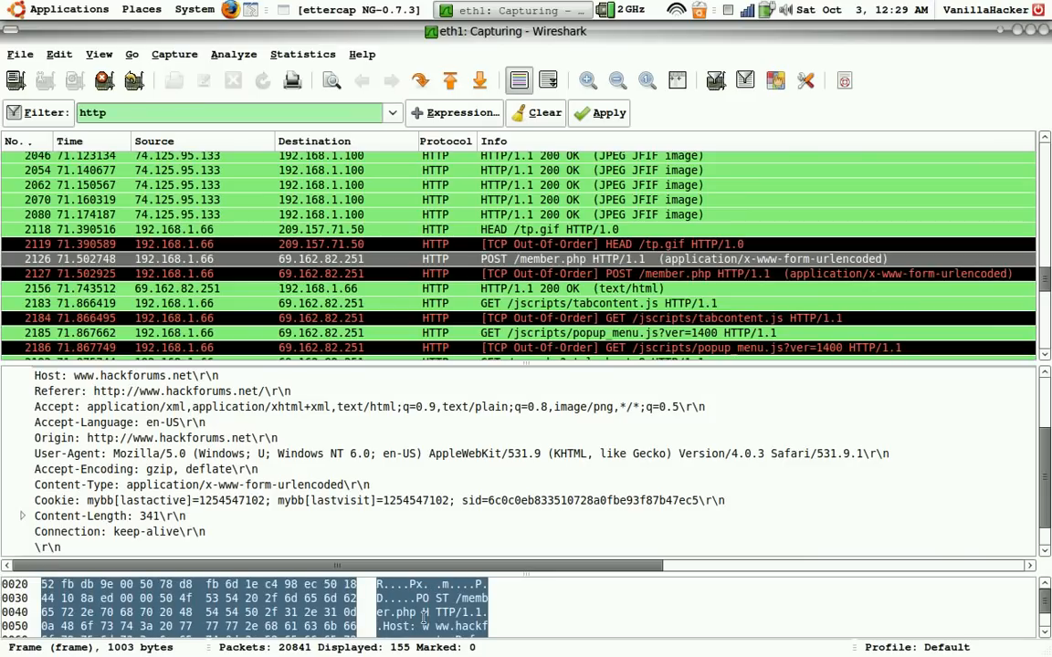
# Scroll the bytes pane until quick_username and quick_password appear in plaintext
pyautogui.scroll(-3)
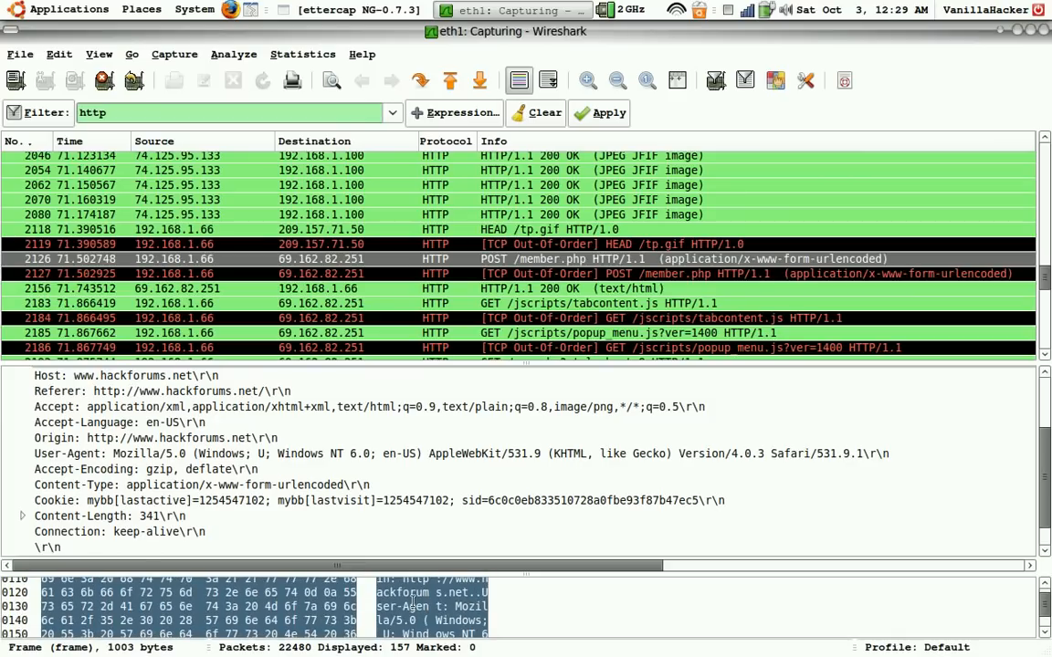
pyautogui.scroll(-3)
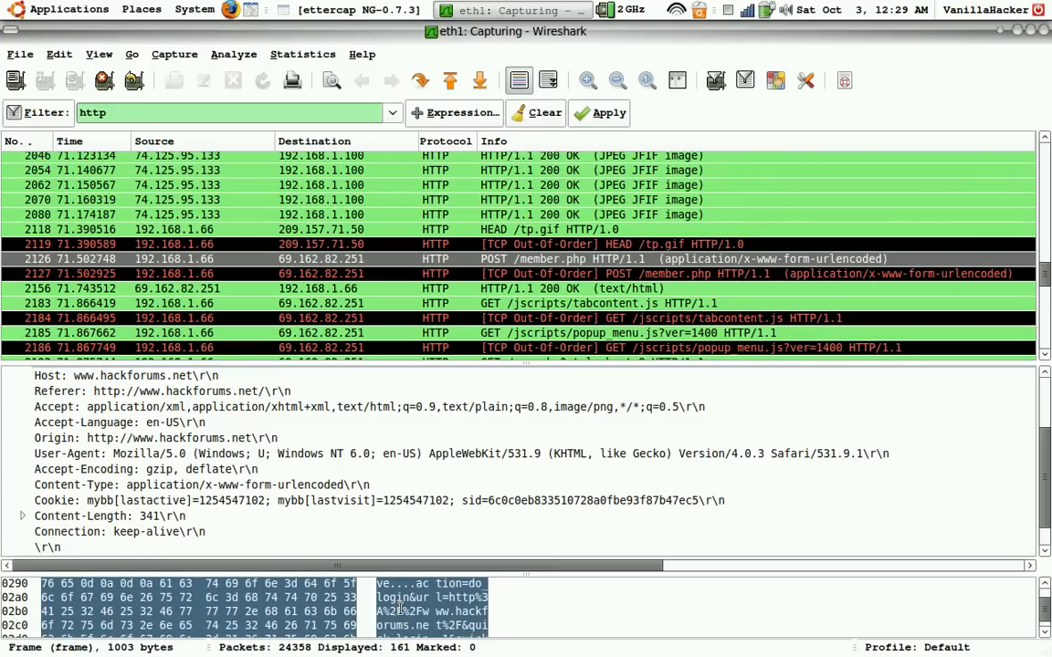
pyautogui.scroll(-3)
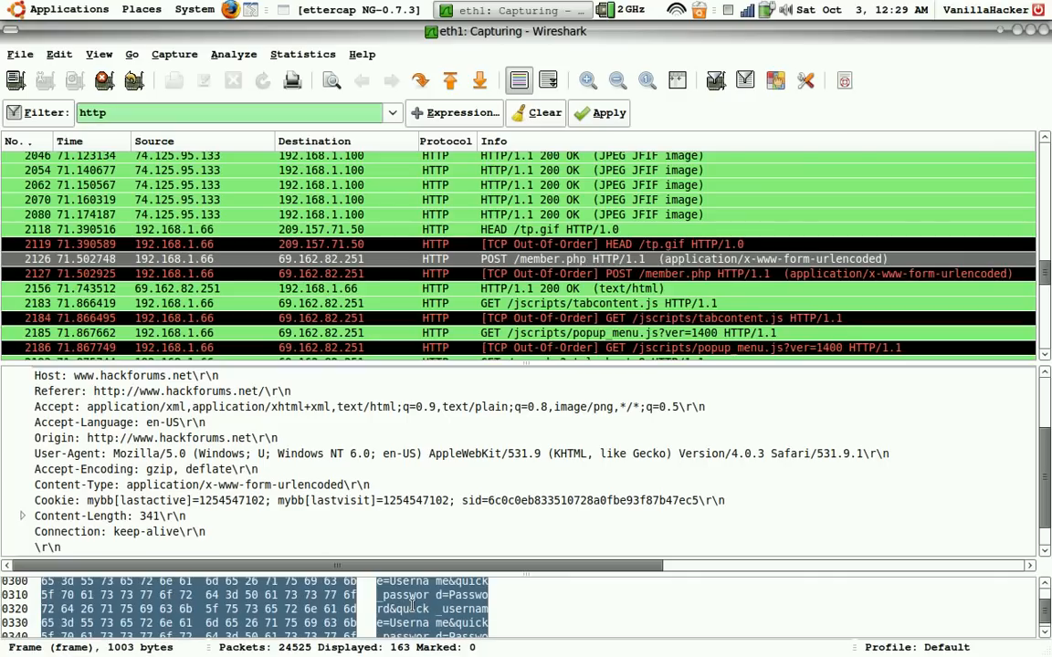
pyautogui.scroll(-3)
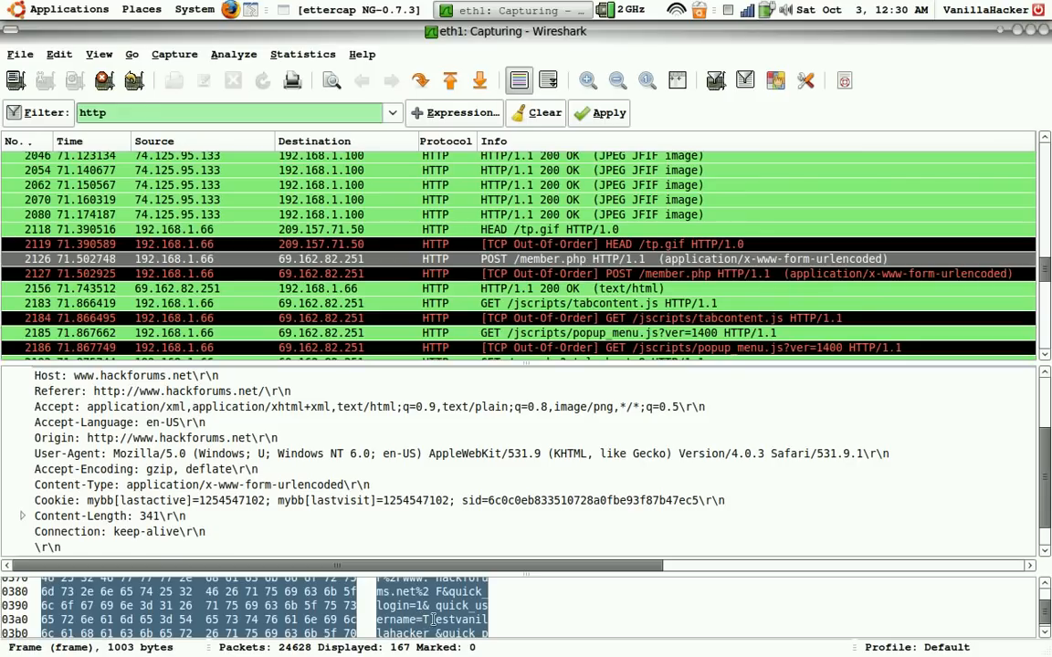
pyautogui.scroll(-3)
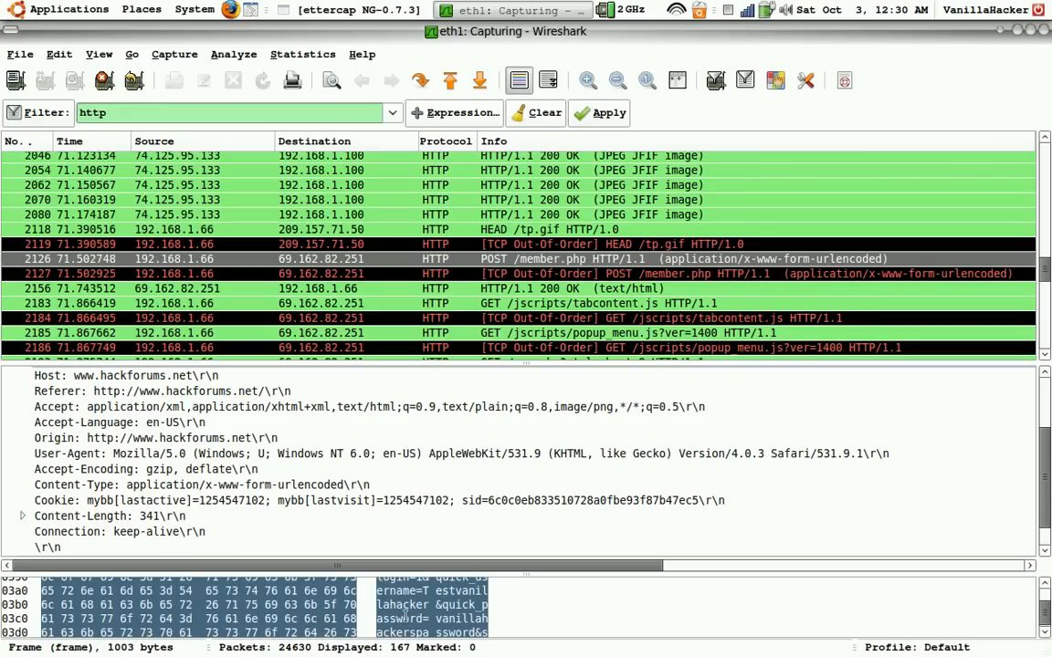